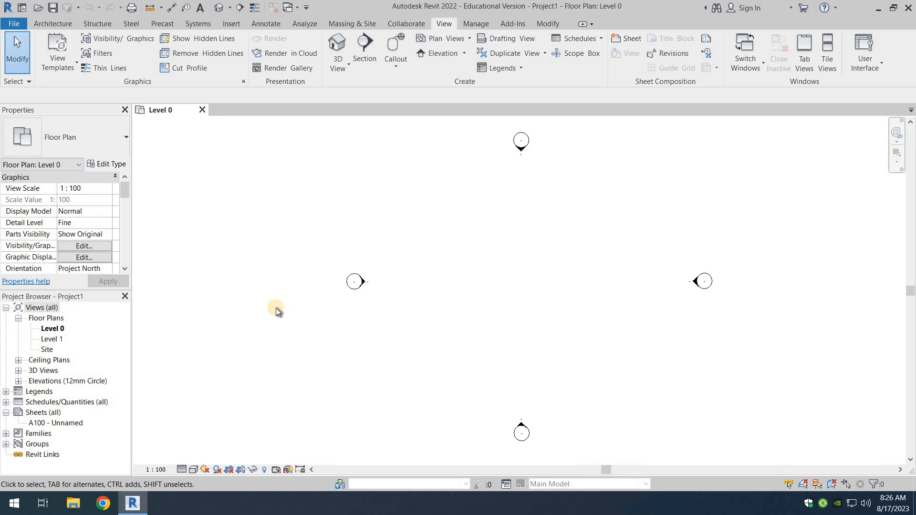
{"action": "mouse_move", "coordinate": [270, 310]}
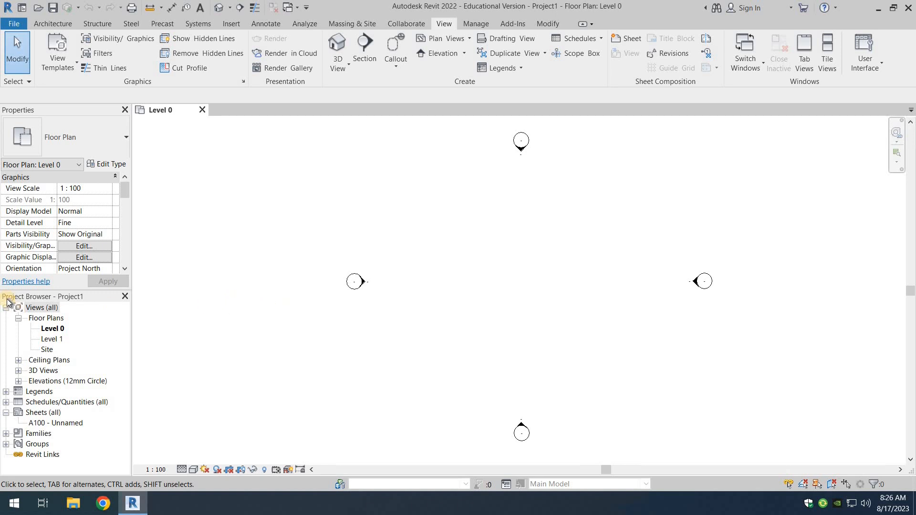
{"action": "mouse_move", "coordinate": [37, 303]}
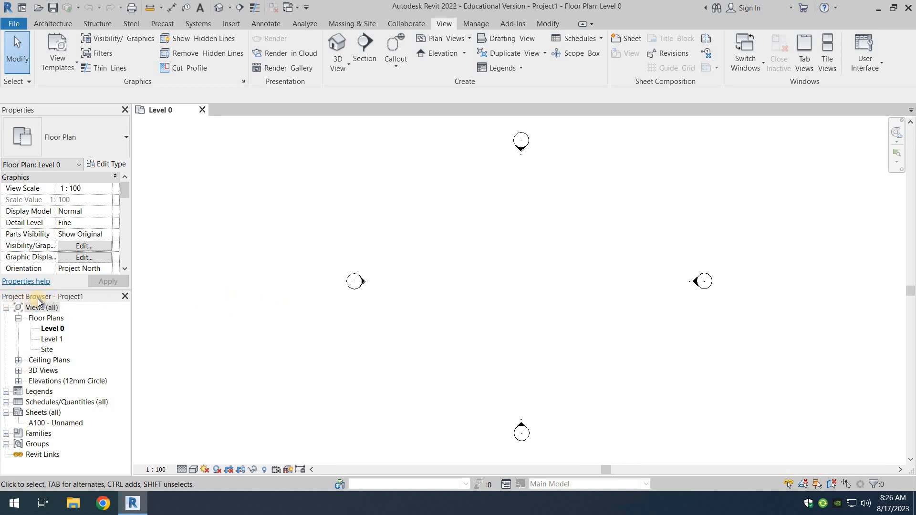
{"action": "mouse_move", "coordinate": [55, 377]}
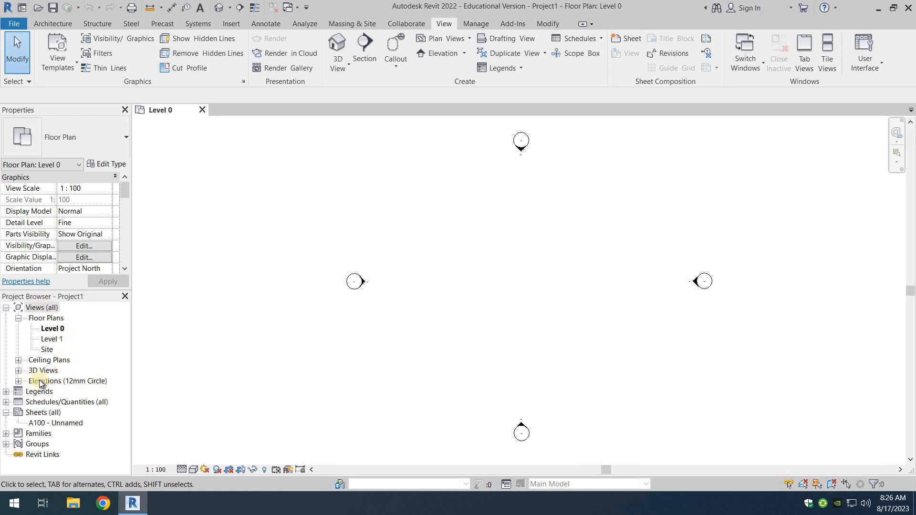
Expand Elevations in the Project Browser and pick the East view.
{"action": "left_click", "coordinate": [19, 381]}
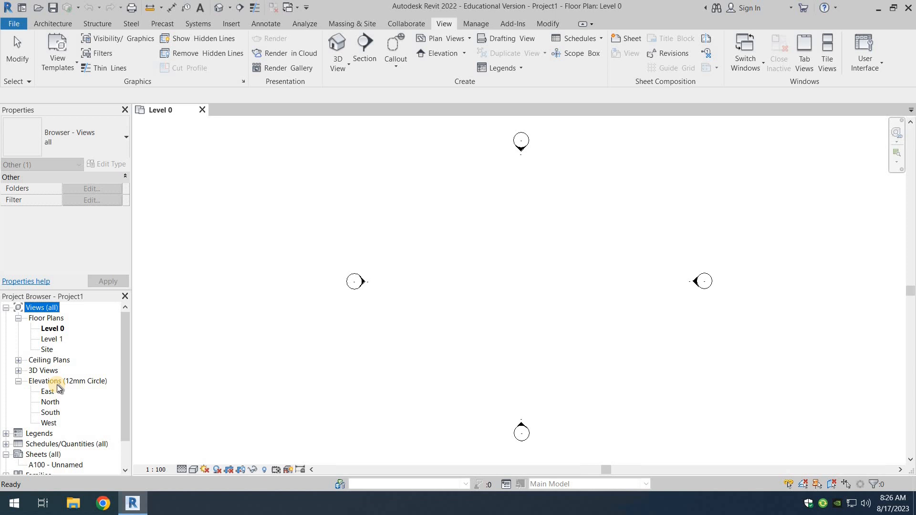
{"action": "left_click", "coordinate": [48, 391]}
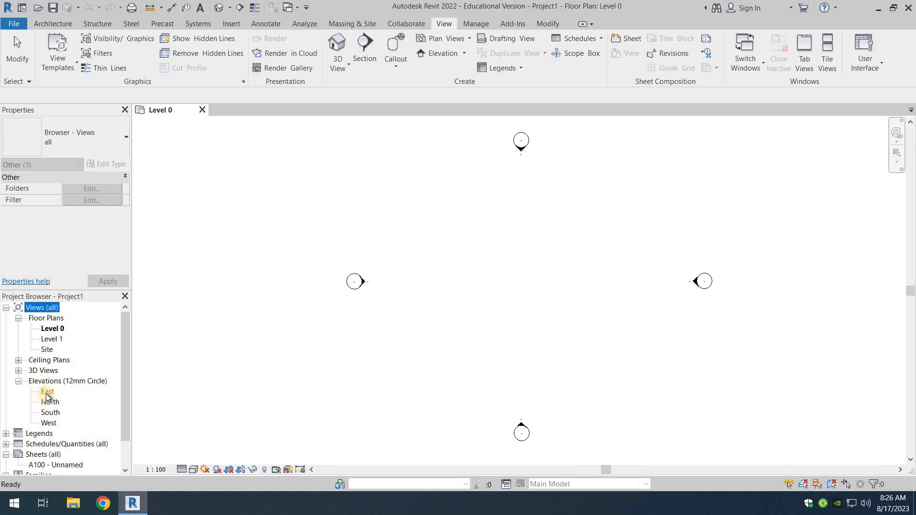
Open the East elevation and select the Level 1 line at 4000.
{"action": "double_click", "coordinate": [48, 391]}
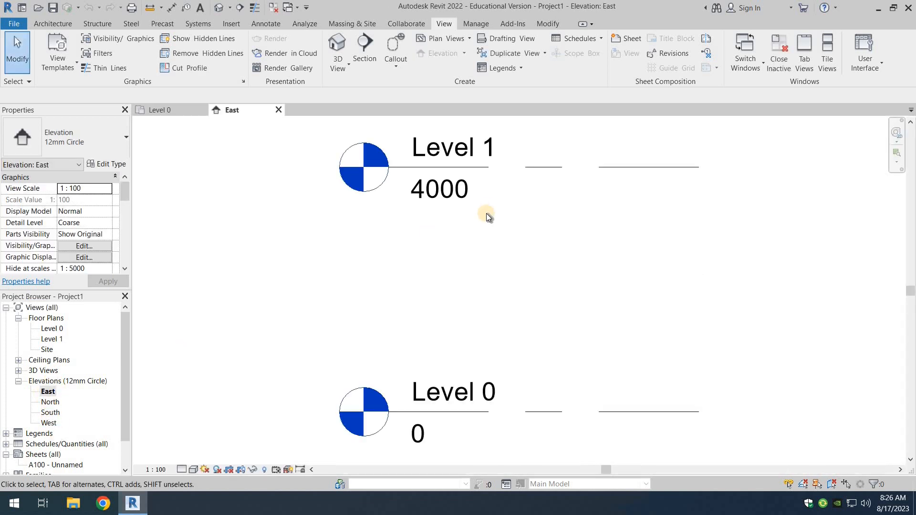
{"action": "mouse_move", "coordinate": [457, 152]}
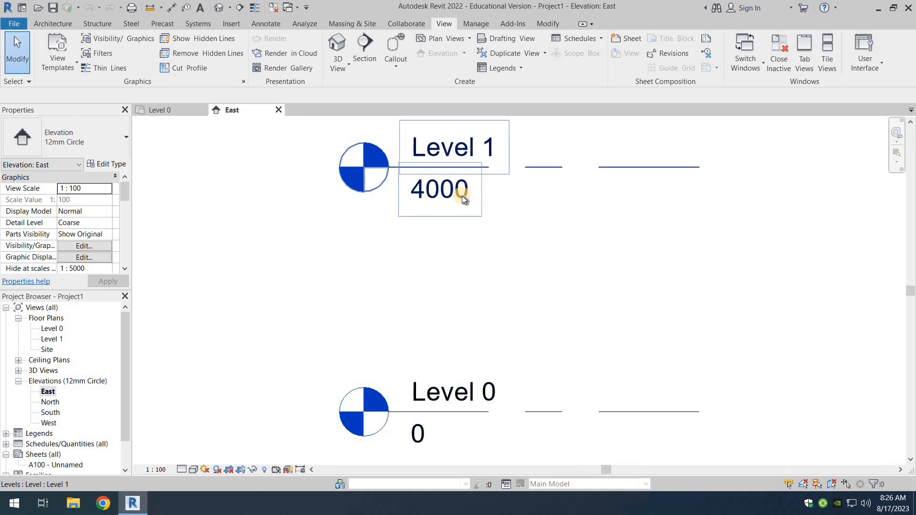
{"action": "mouse_move", "coordinate": [491, 244]}
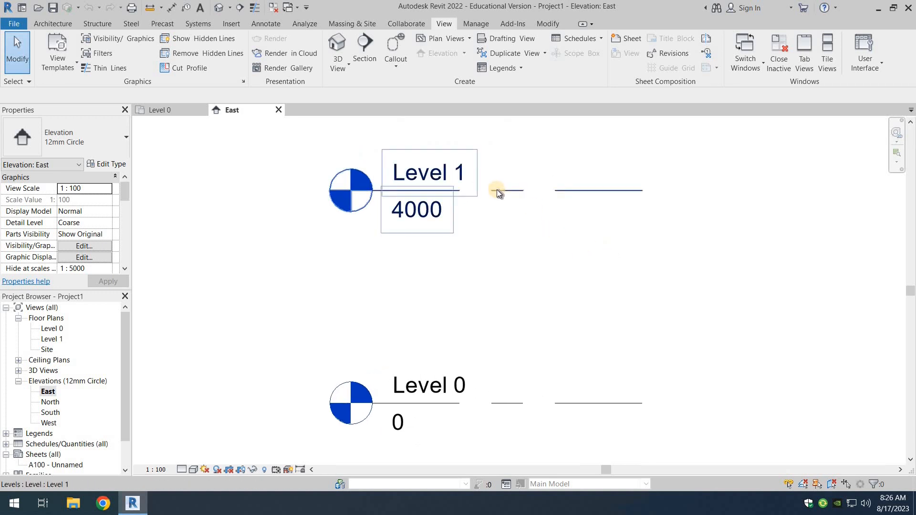
{"action": "left_click", "coordinate": [506, 191]}
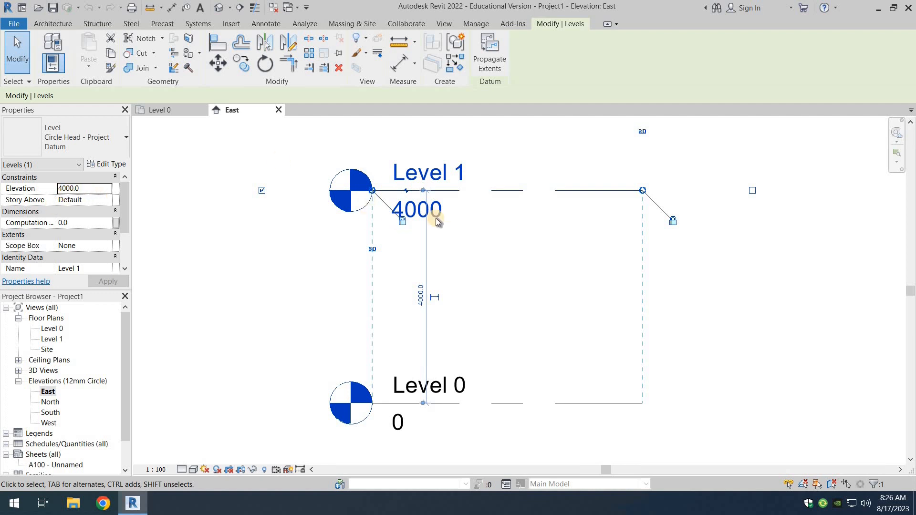
Change Level 1's elevation from 4000 to 3000.
{"action": "double_click", "coordinate": [417, 209]}
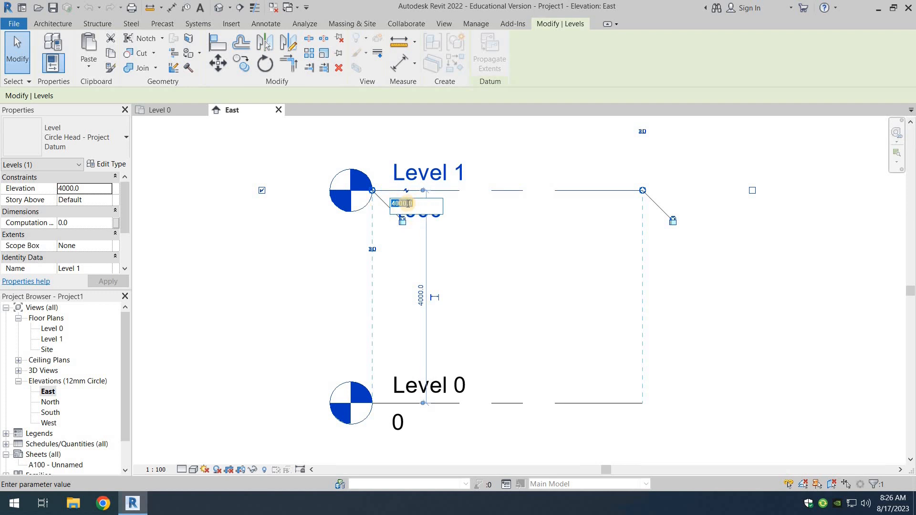
{"action": "mouse_move", "coordinate": [374, 235]}
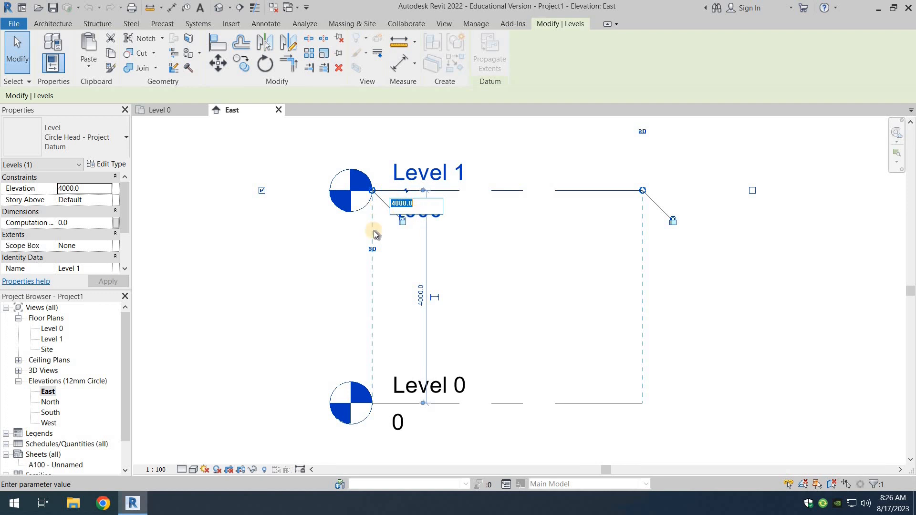
{"action": "mouse_move", "coordinate": [375, 234]}
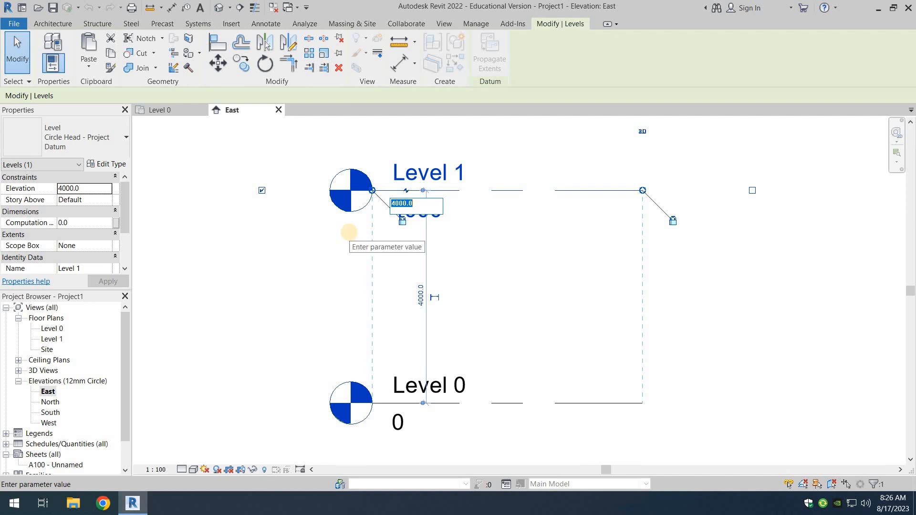
{"action": "type", "text": "3000"}
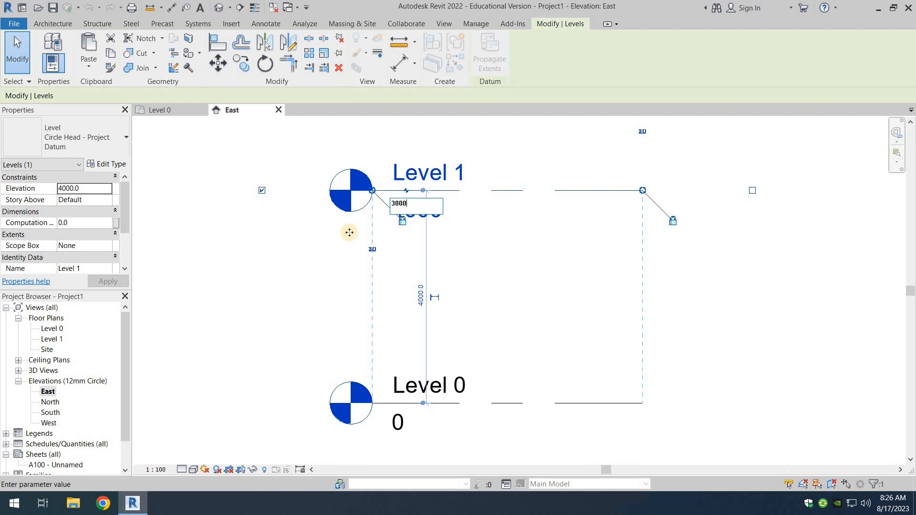
{"action": "key", "text": "Return"}
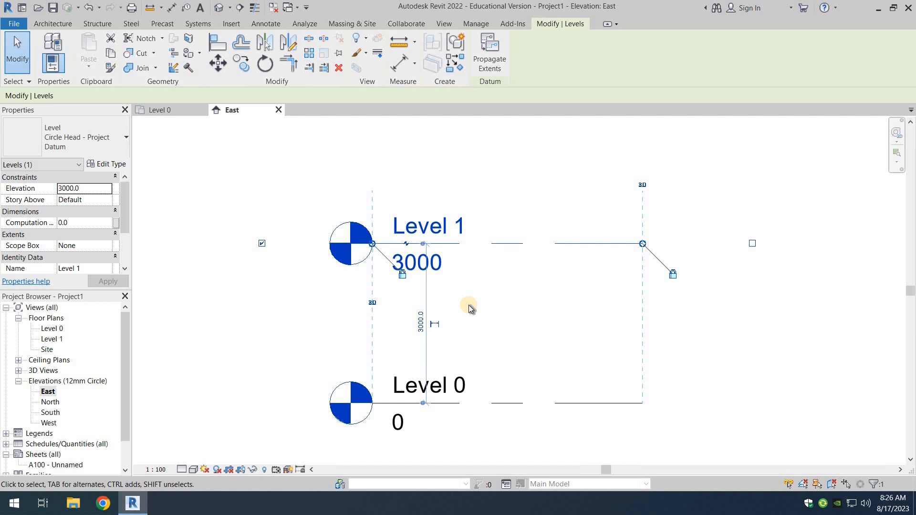
{"action": "mouse_move", "coordinate": [480, 313]}
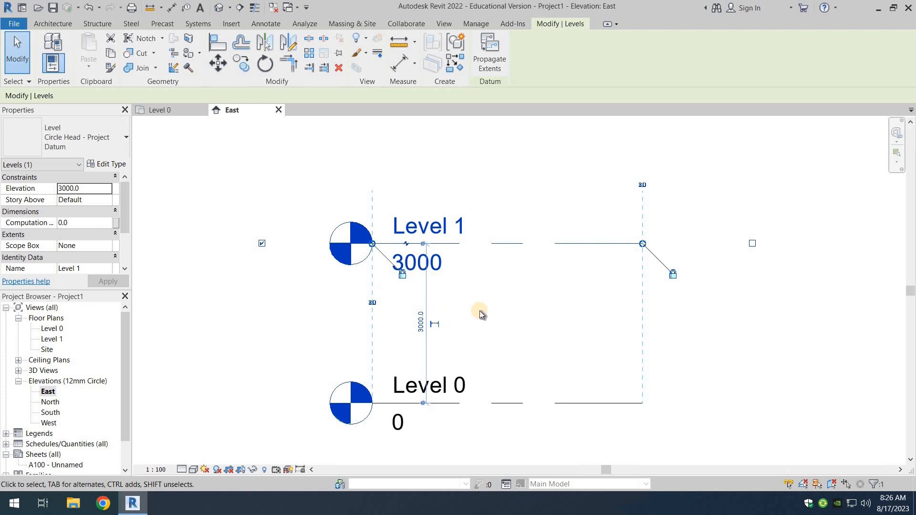
Rename Level 0 to '0. GF', renaming its floor plan view to match.
{"action": "left_click", "coordinate": [479, 309]}
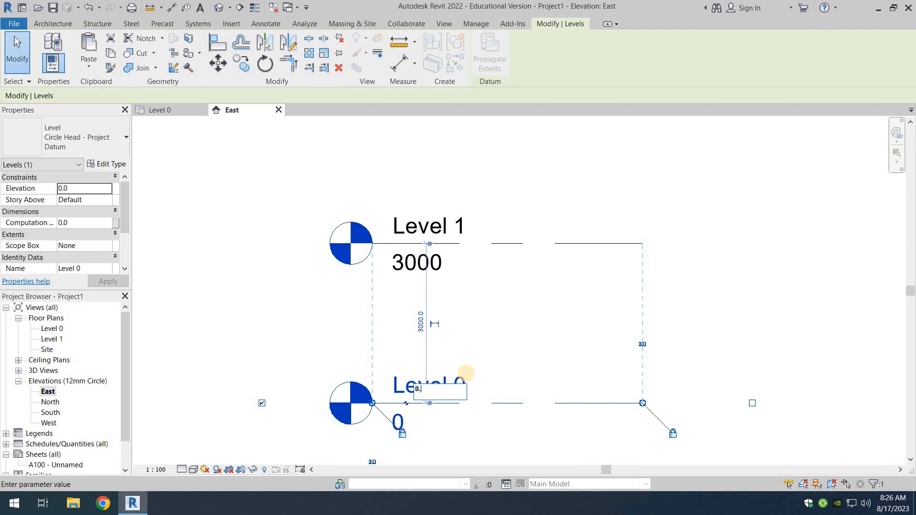
{"action": "type", "text": "G"}
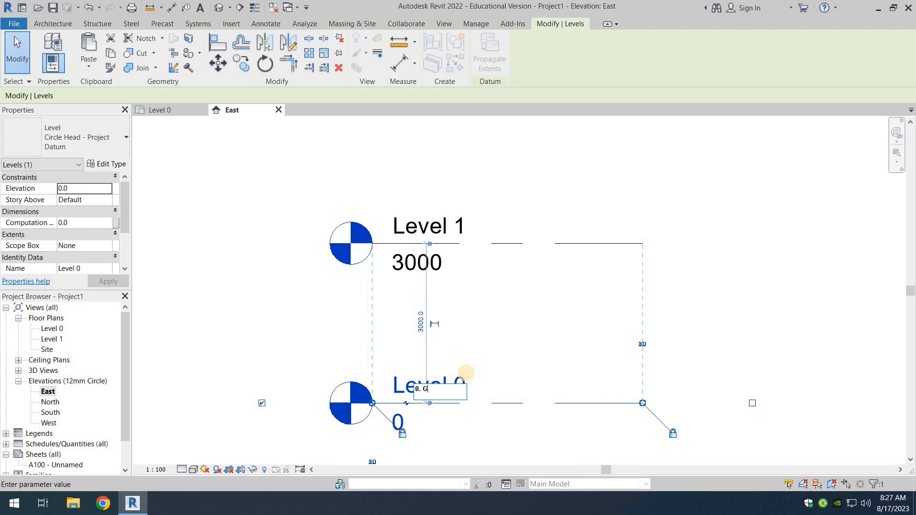
{"action": "type", "text": "F"}
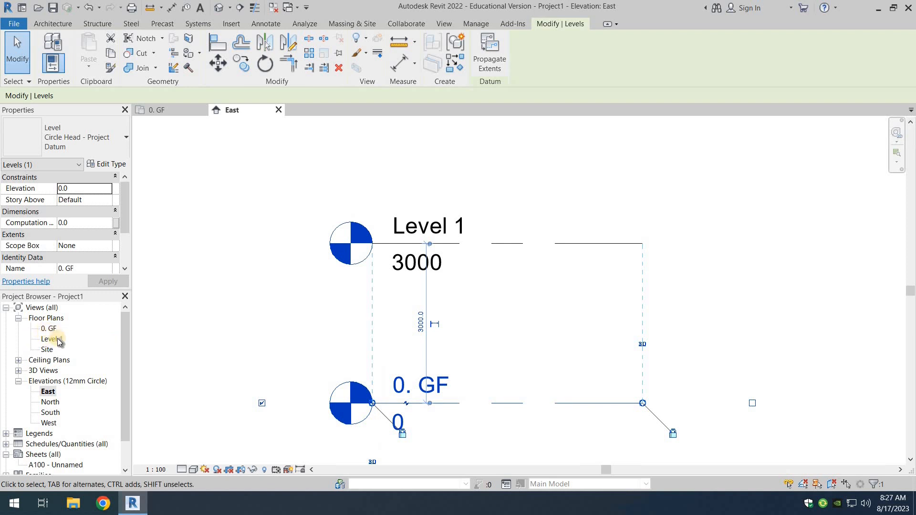
{"action": "mouse_move", "coordinate": [52, 349]}
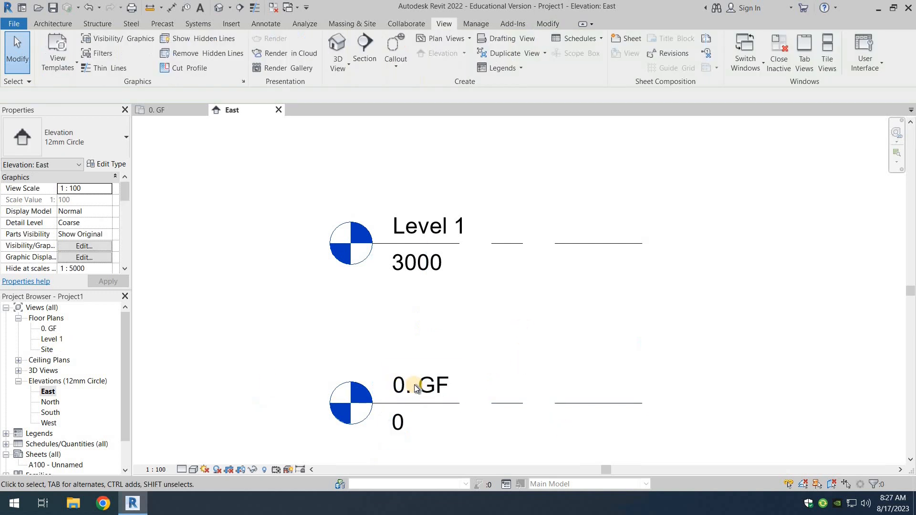
{"action": "left_click", "coordinate": [428, 226]}
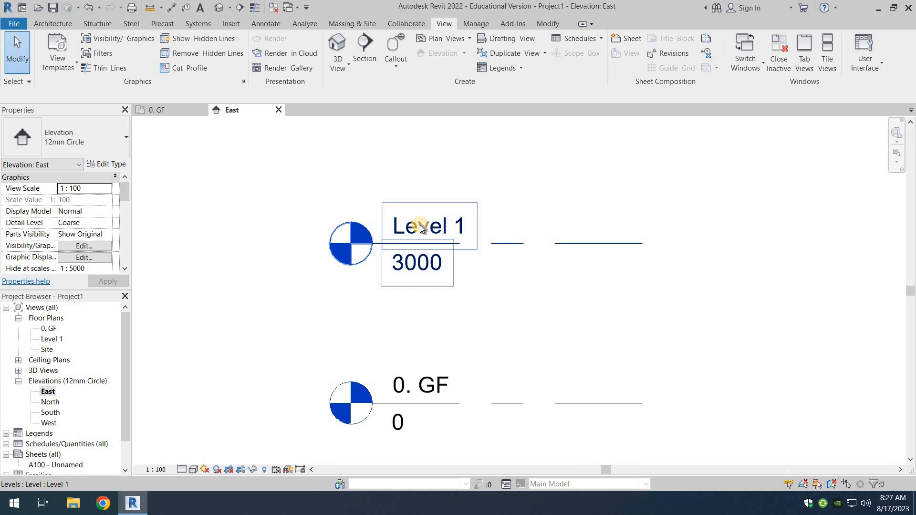
{"action": "mouse_move", "coordinate": [363, 284]}
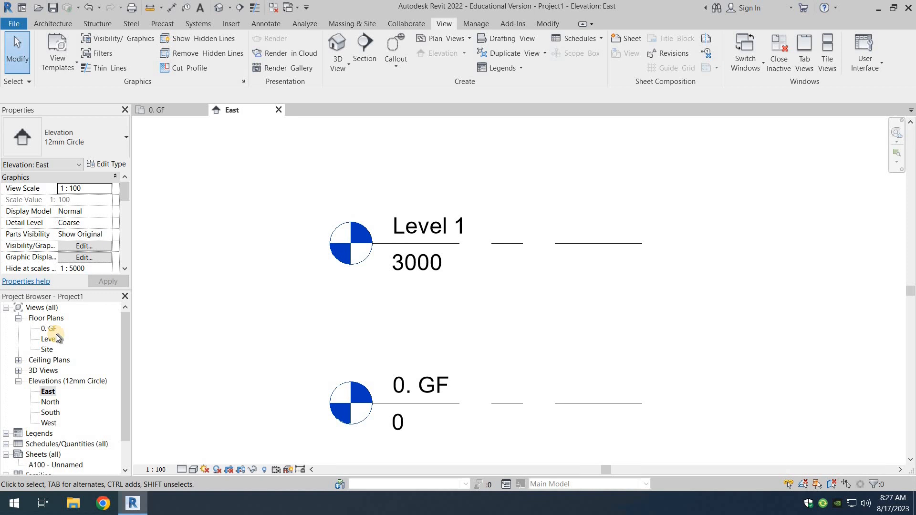
{"action": "mouse_move", "coordinate": [56, 349]}
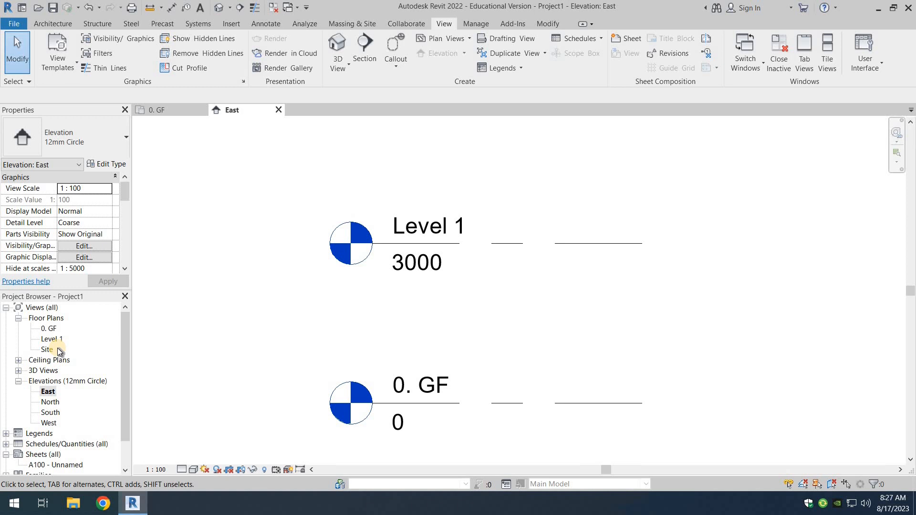
Rename Level 1 to '1. Roof' and accept renaming the matching views.
{"action": "left_click", "coordinate": [420, 385]}
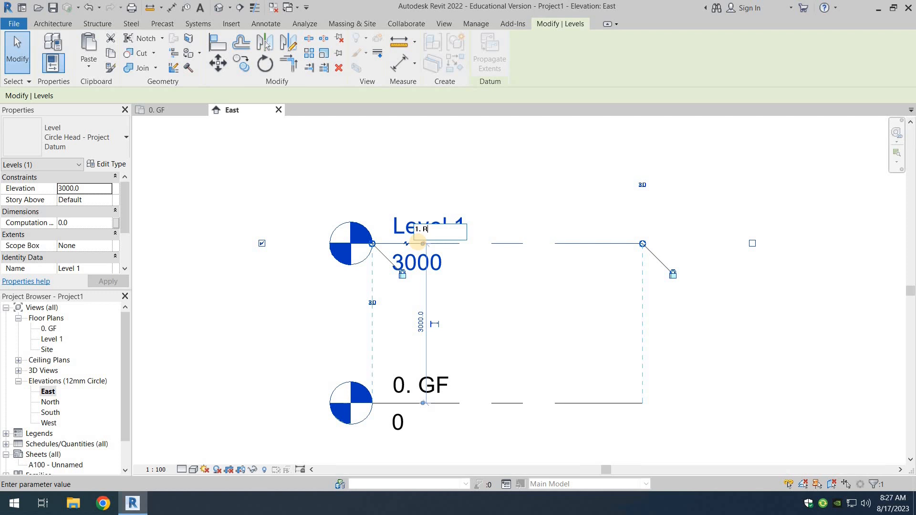
{"action": "type", "text": "oof"}
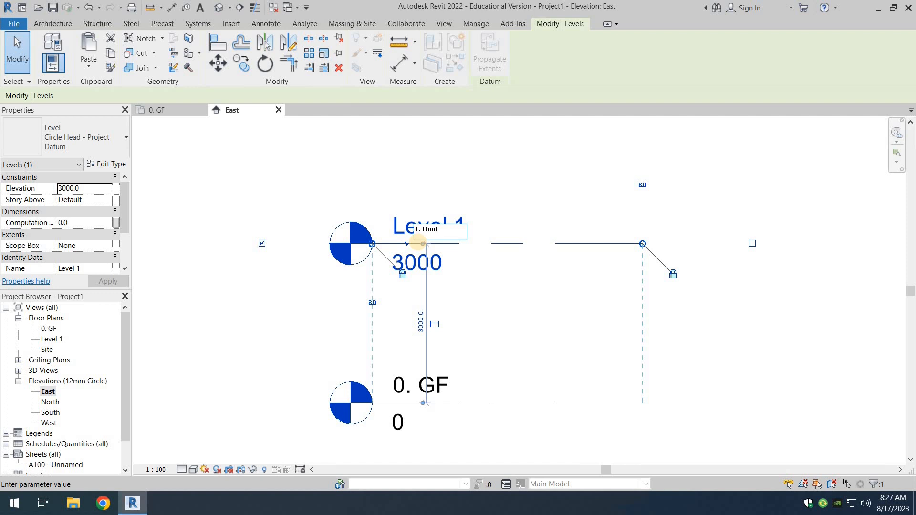
{"action": "mouse_move", "coordinate": [444, 203]}
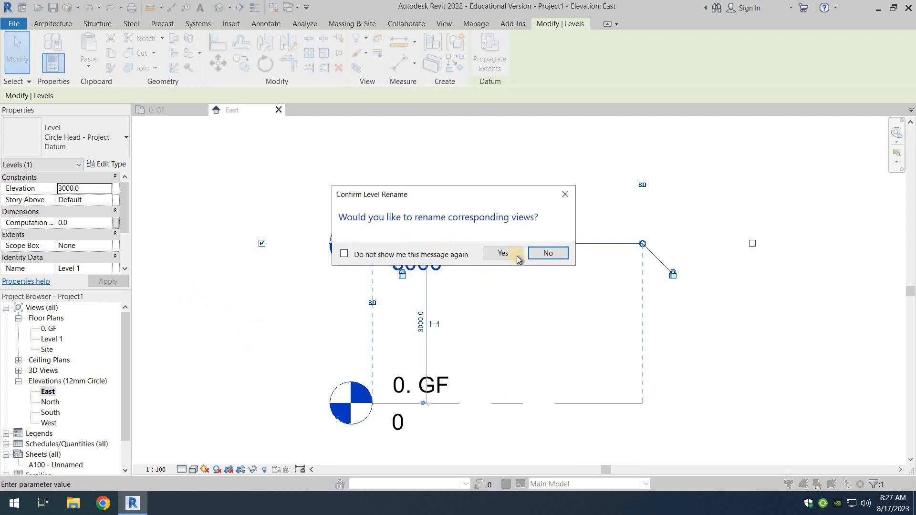
{"action": "left_click", "coordinate": [502, 253]}
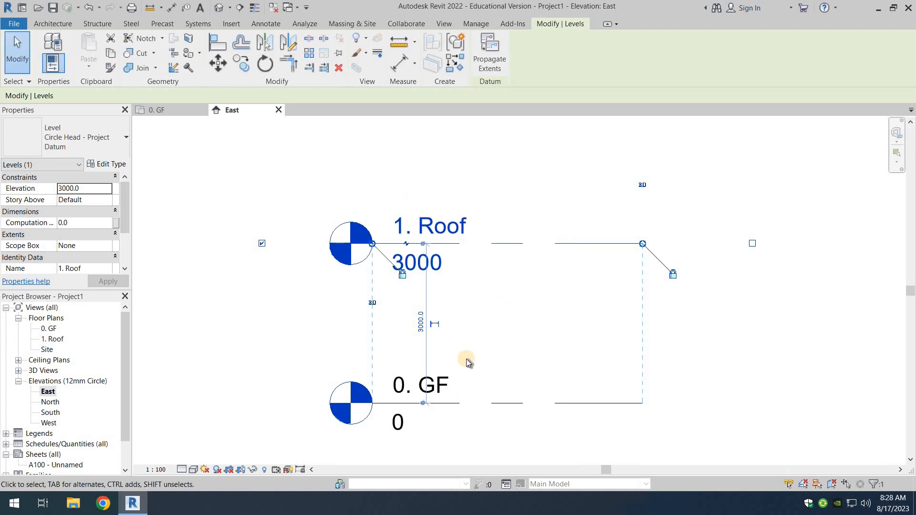